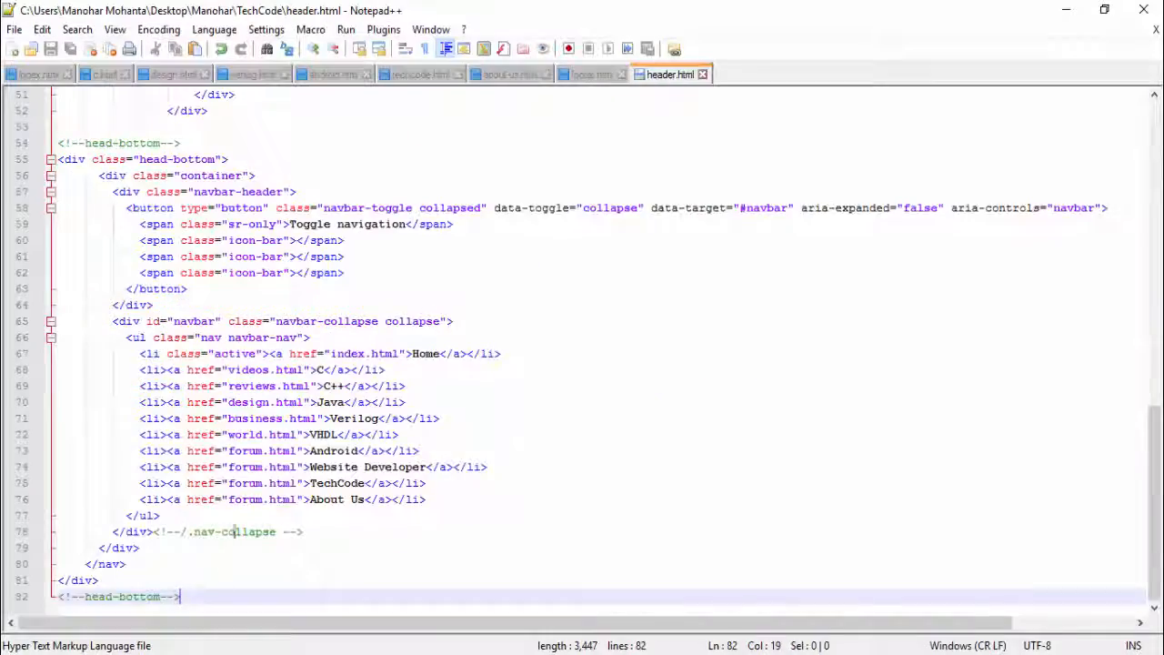
# - Paste header.html's head-bottom nav block over the c, design, verilog, android and techcode headers
pyautogui.click(40, 73)
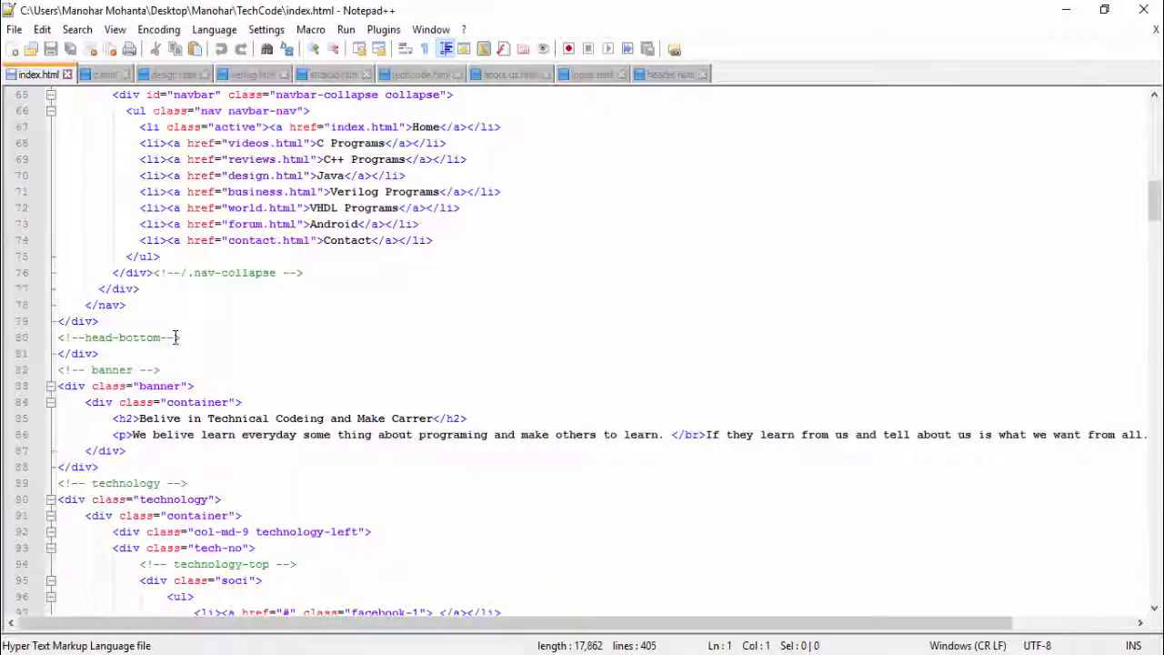
pyautogui.click(105, 74)
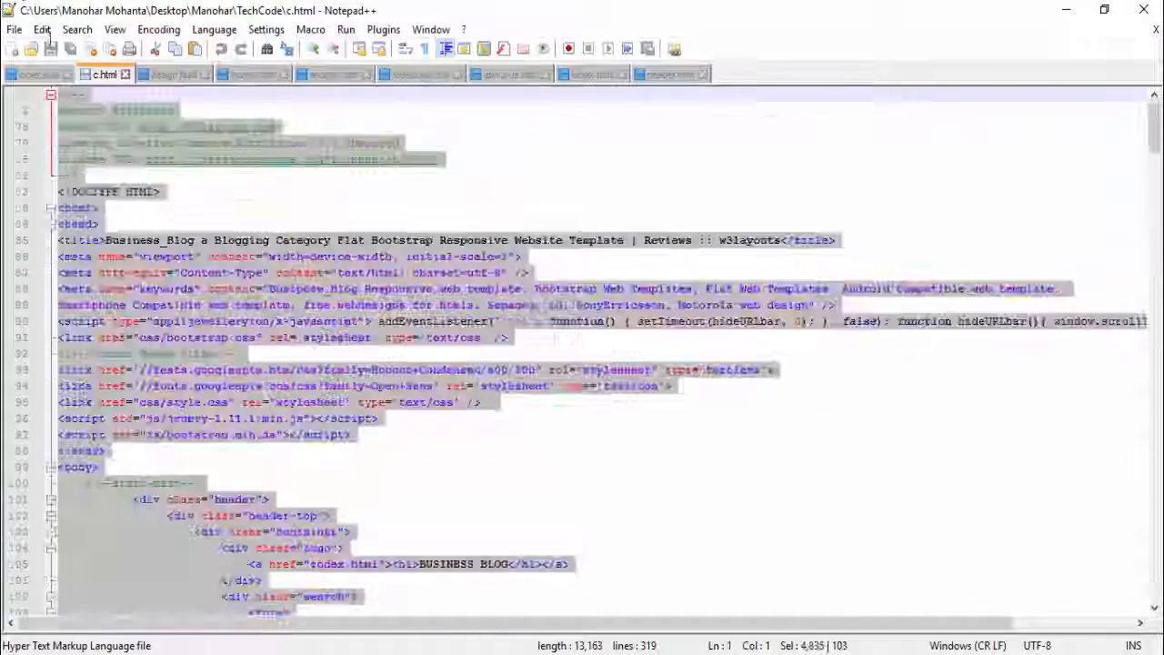
pyautogui.click(172, 74)
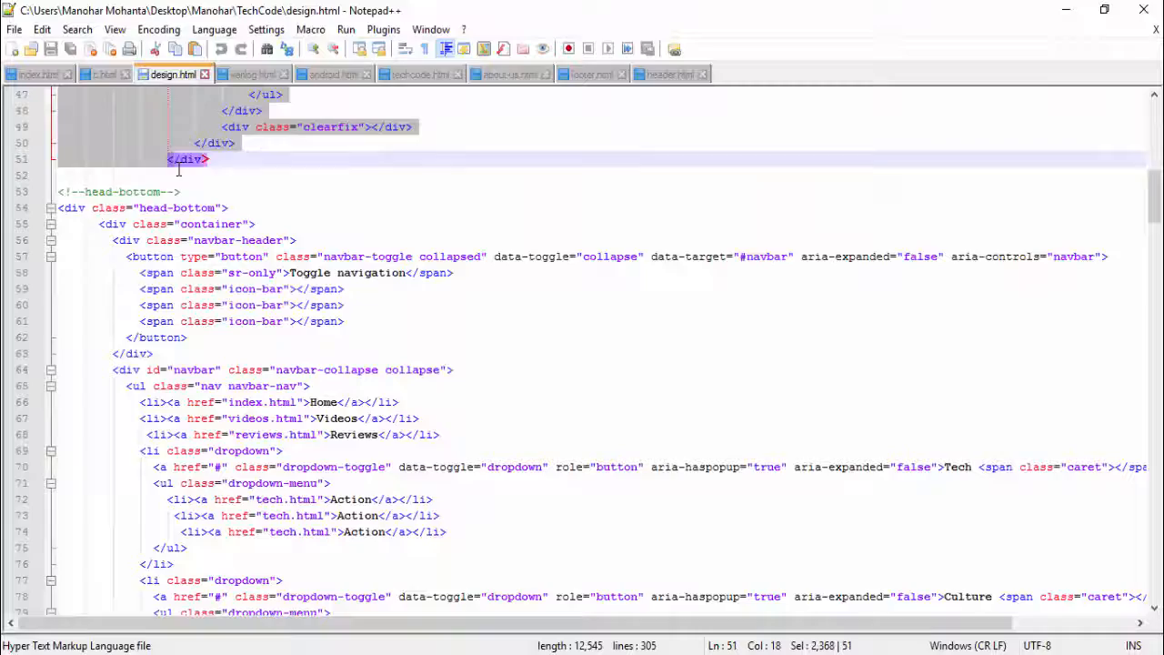
pyautogui.click(252, 74)
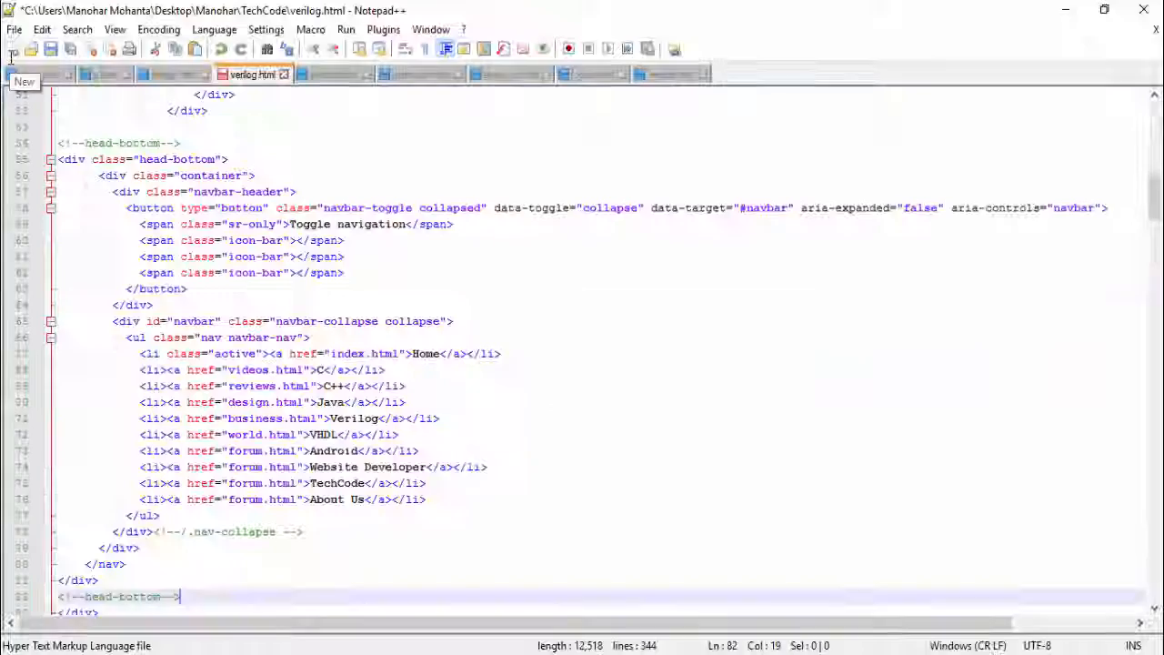
pyautogui.scroll(-3)
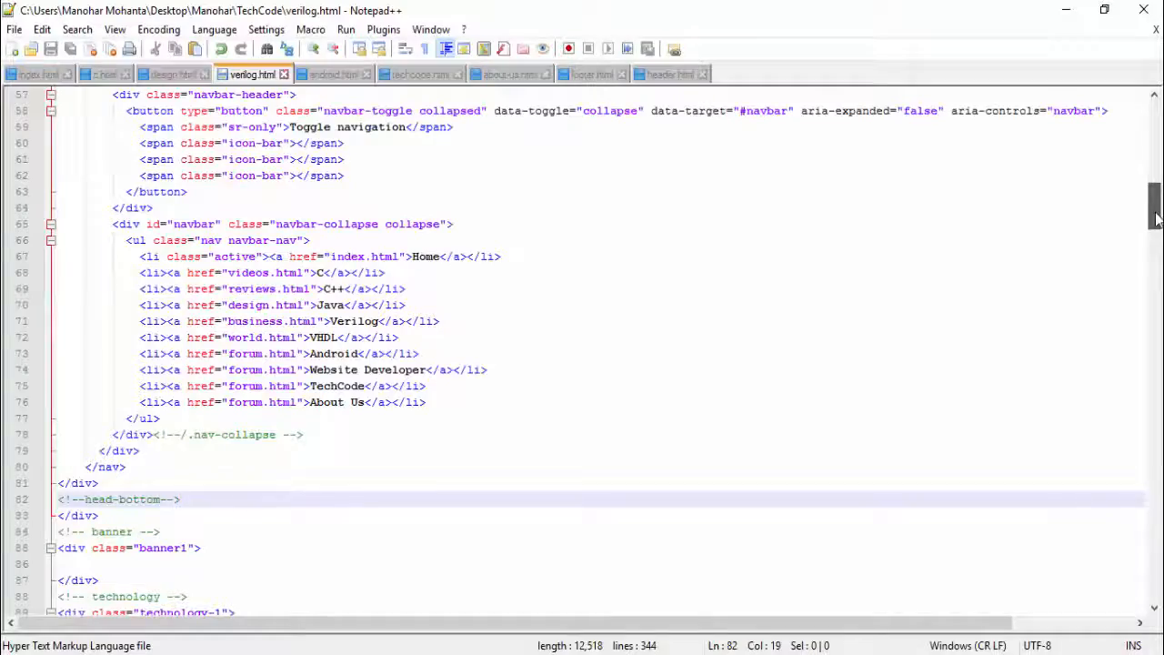
pyautogui.click(334, 74)
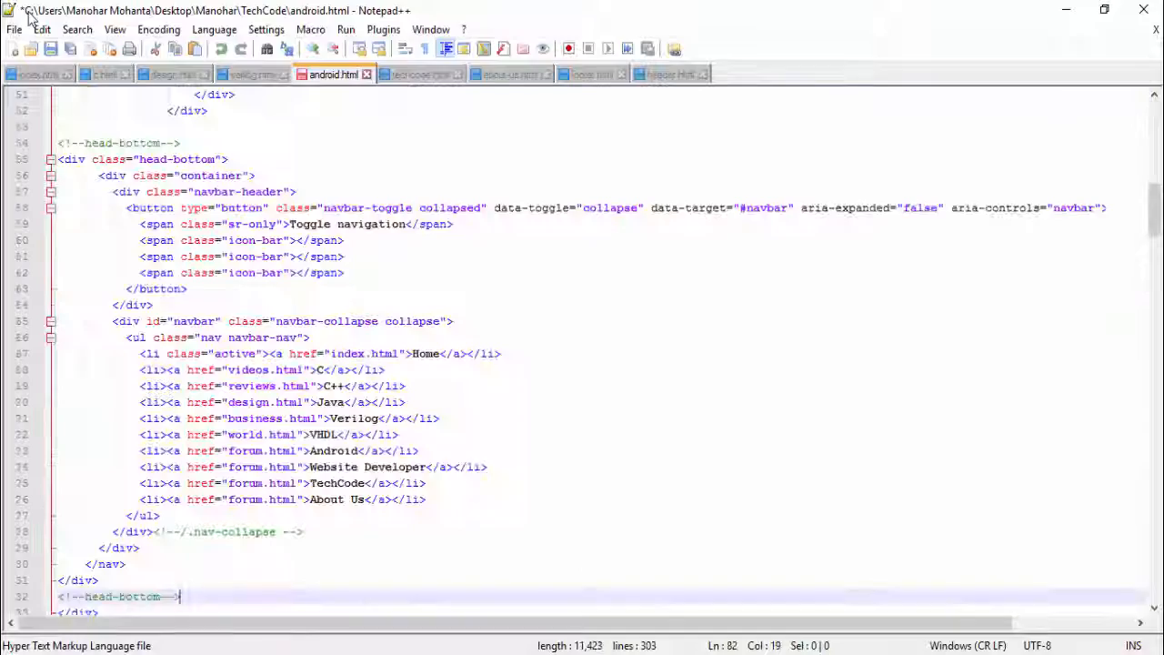
pyautogui.click(420, 74)
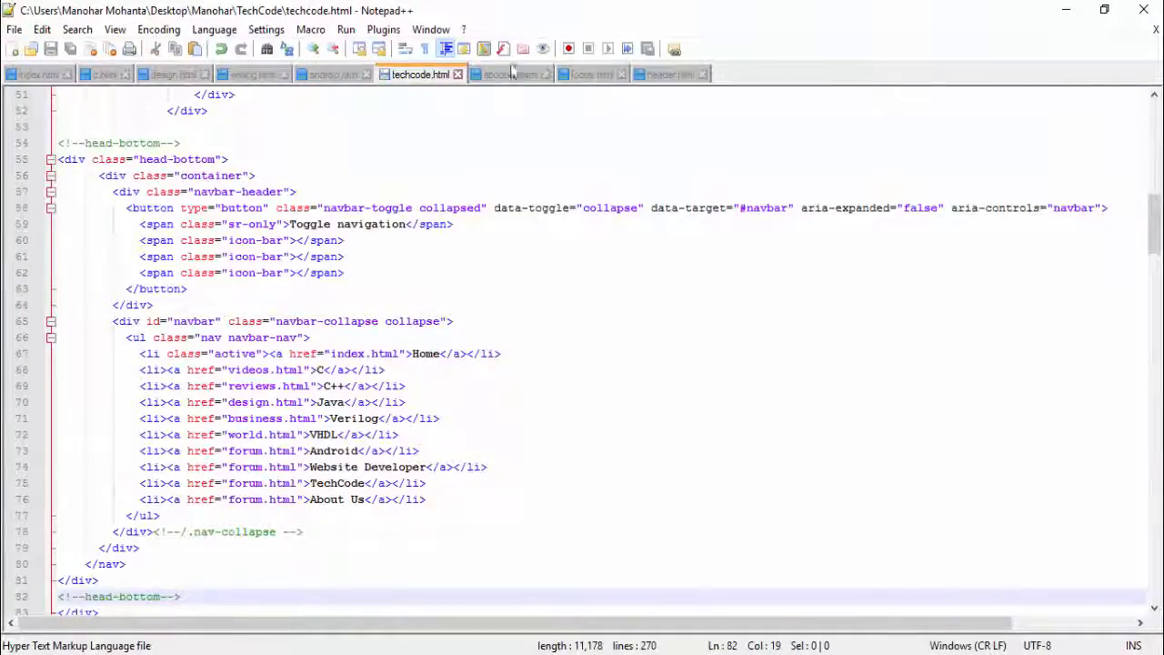
pyautogui.click(510, 73)
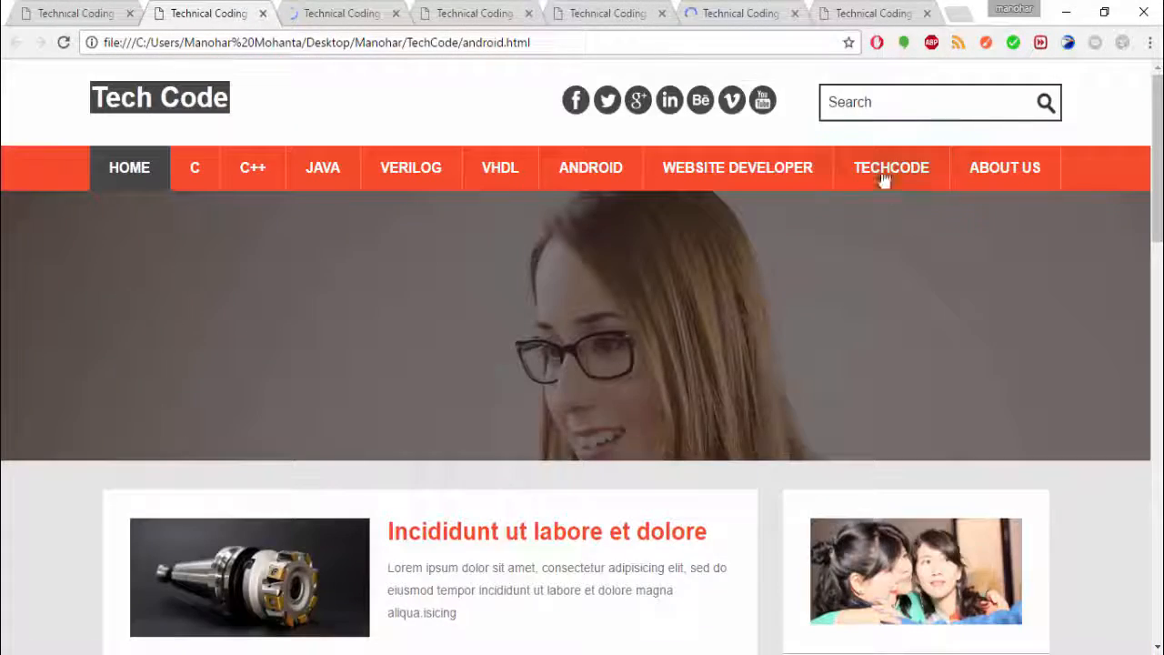
pyautogui.click(891, 167)
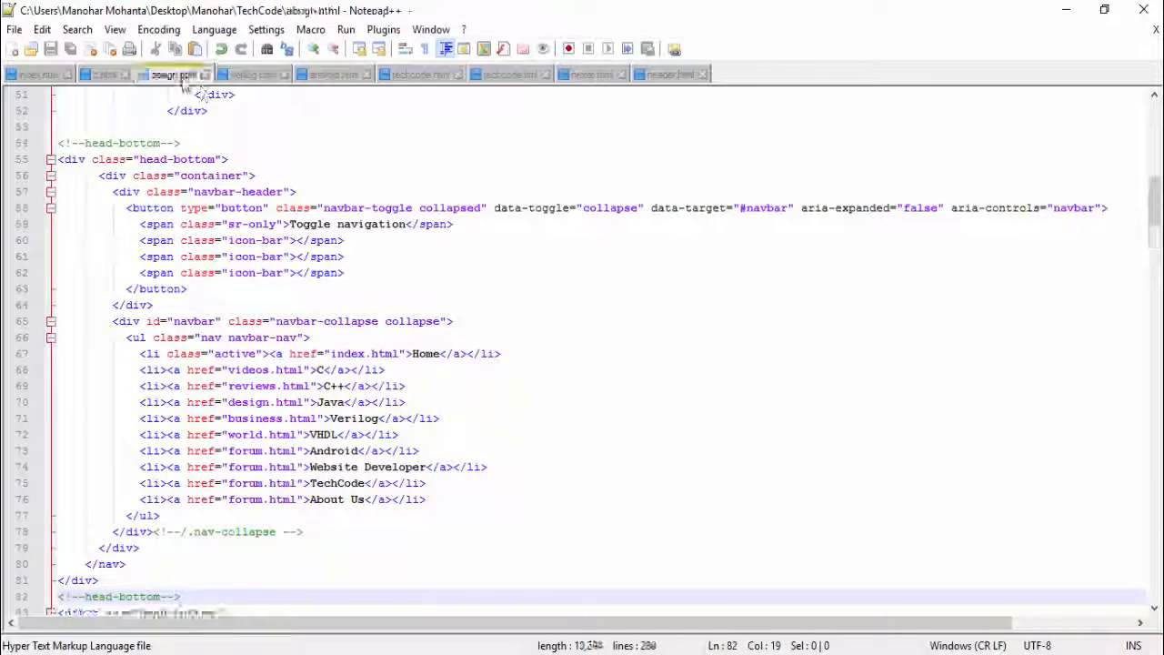
# - Replace design.html's old header with the copied head-bottom nav block
pyautogui.click(173, 74)
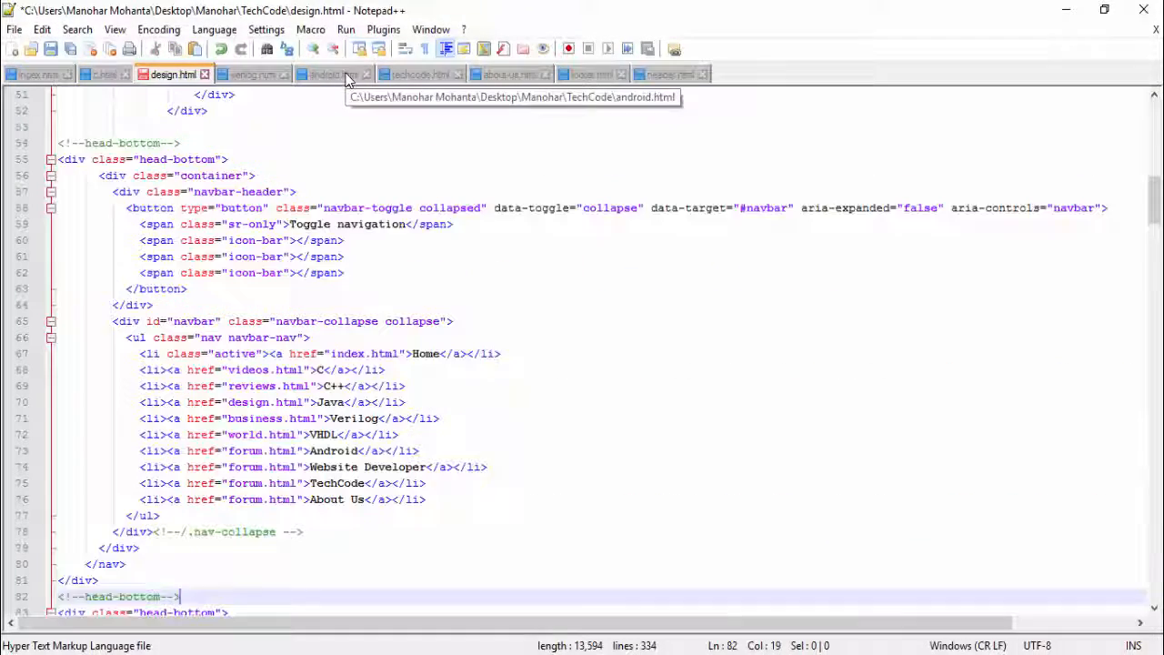
pyautogui.moveTo(345, 77)
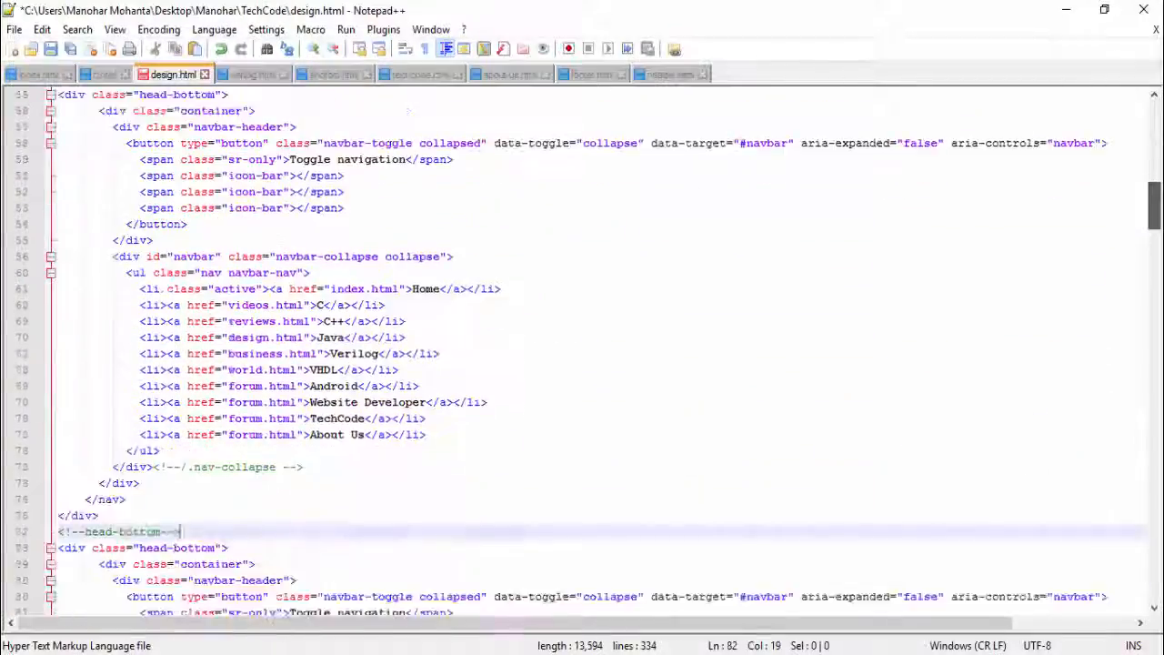
pyautogui.scroll(-3)
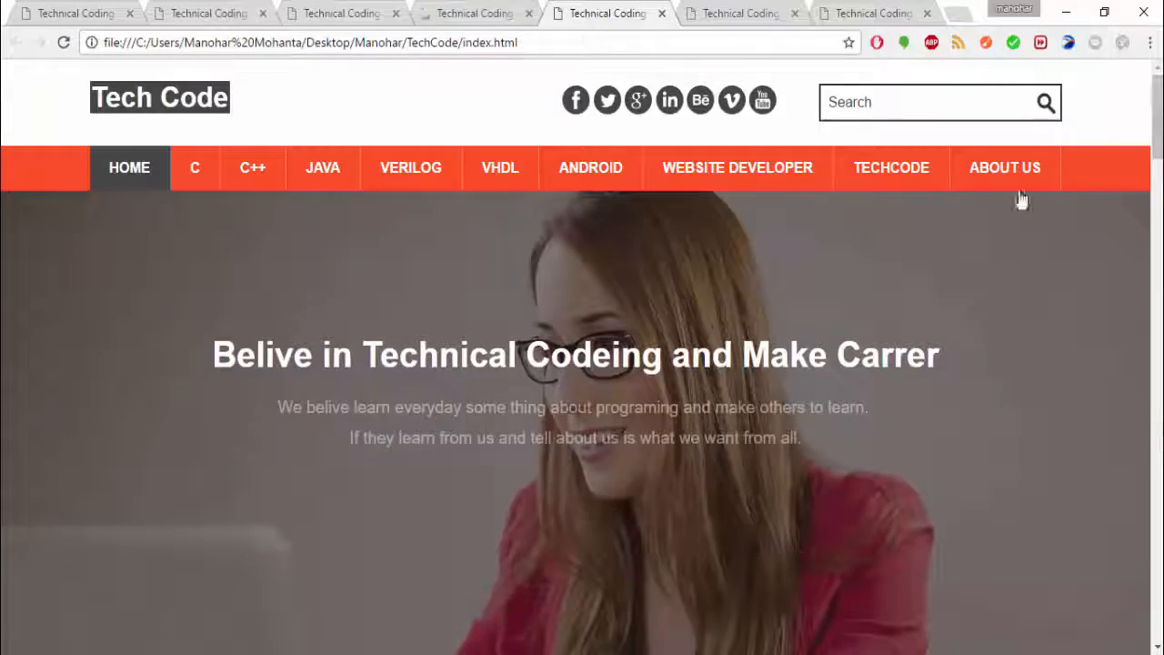
# - Reload index.html and inspect the orange nav bar on the verilog.html page
pyautogui.click(410, 167)
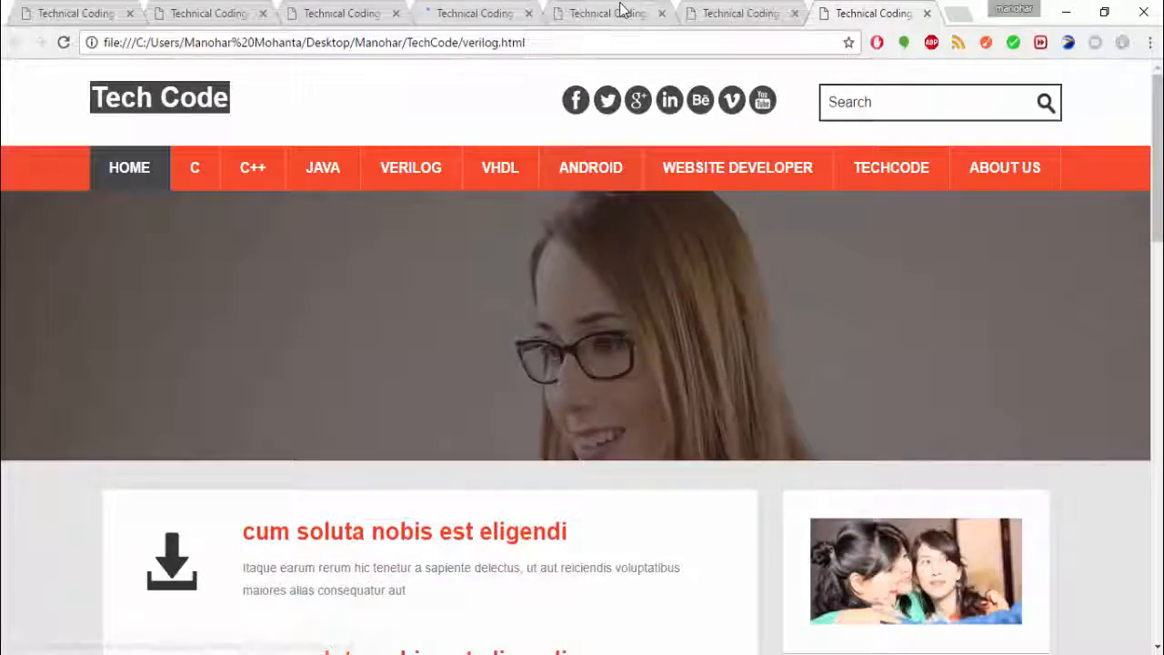
pyautogui.click(473, 12)
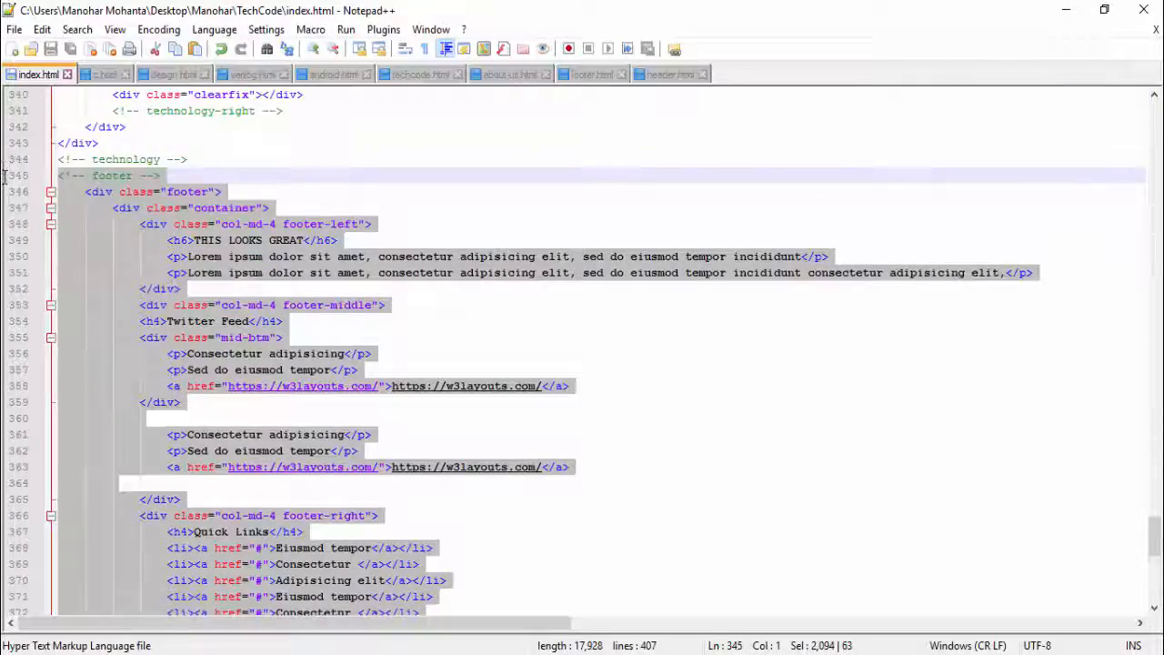
# - Paste index.html's footer block over the footers of c.html, android.html and techcode.html
pyautogui.click(103, 74)
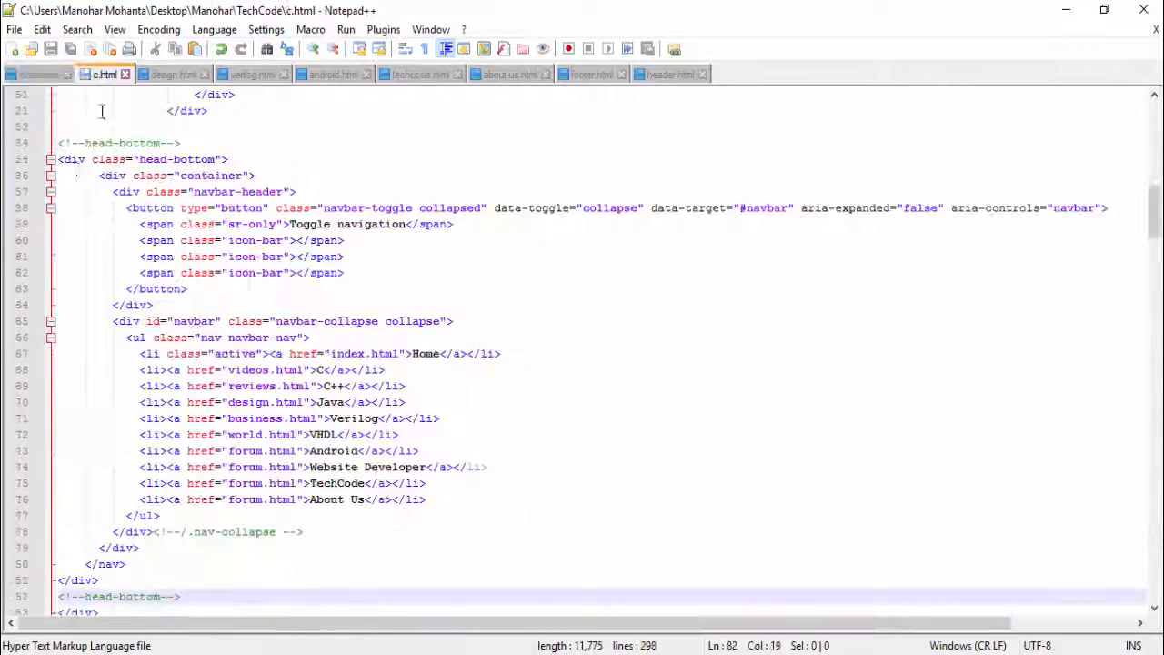
pyautogui.scroll(-3)
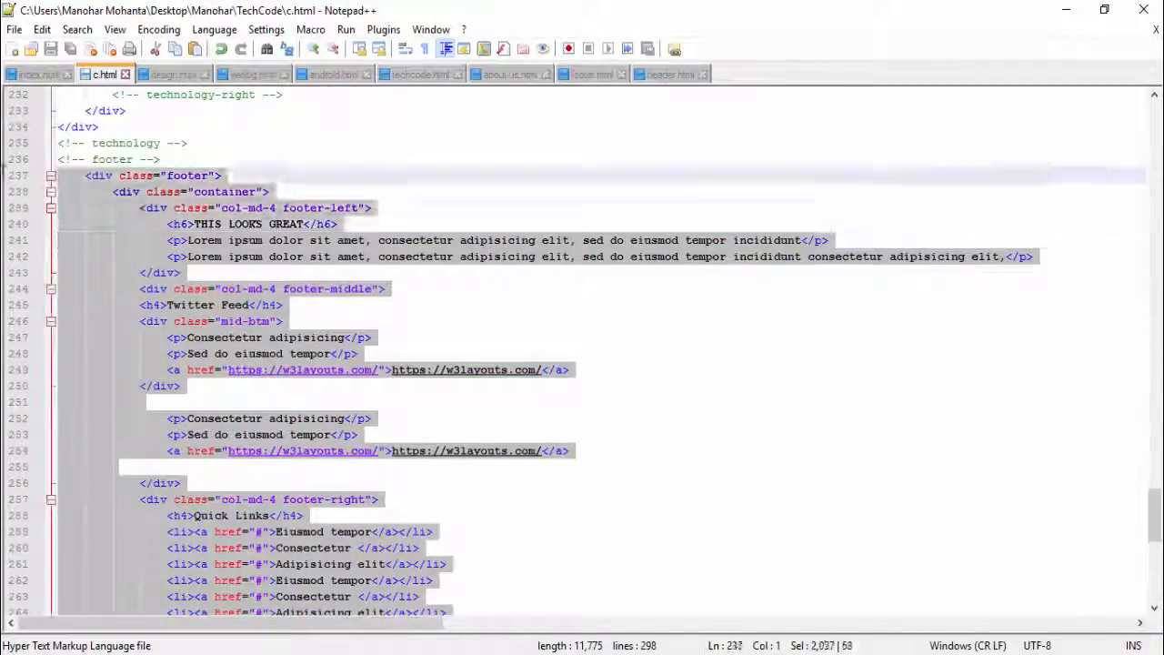
pyautogui.click(172, 74)
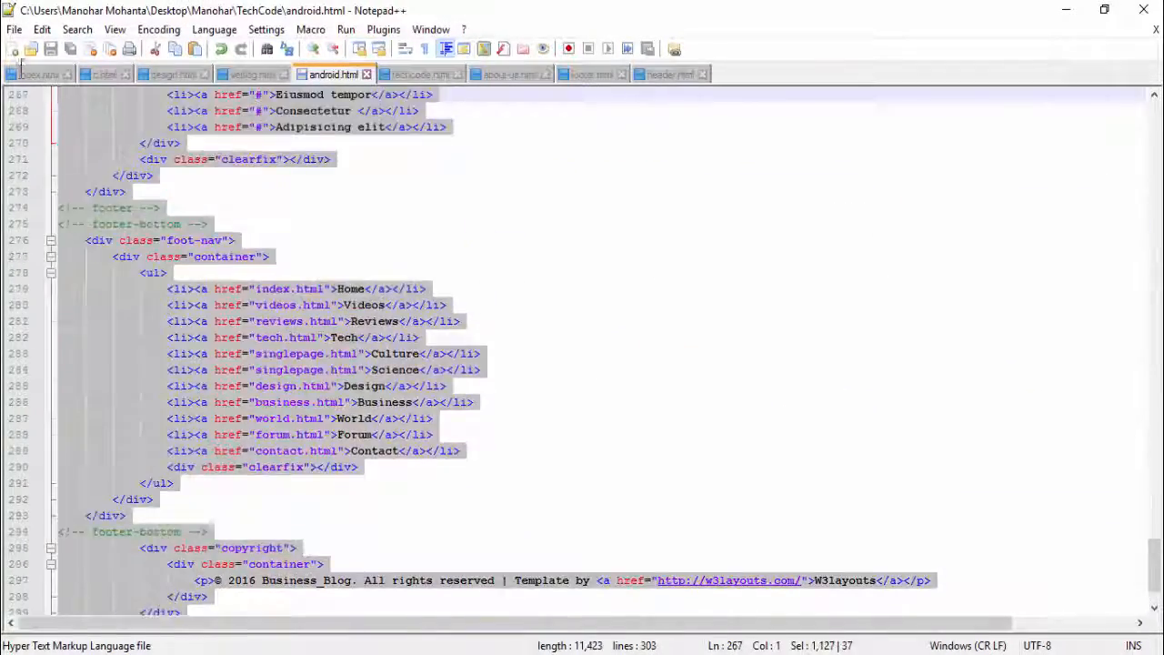
pyautogui.click(420, 74)
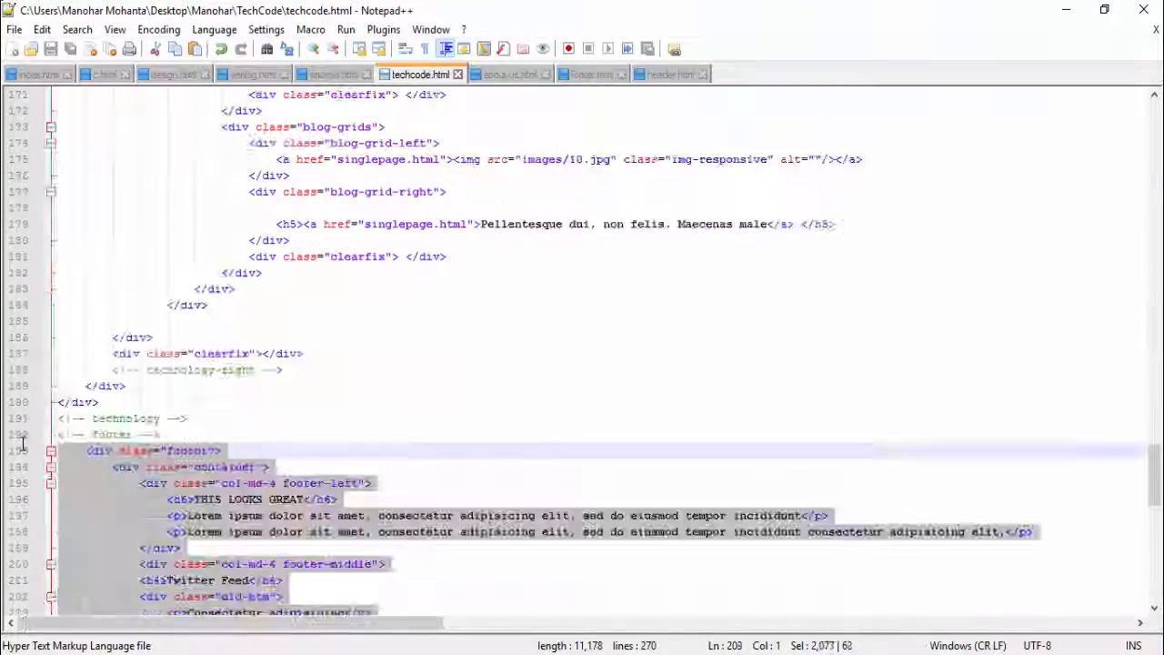
pyautogui.click(510, 73)
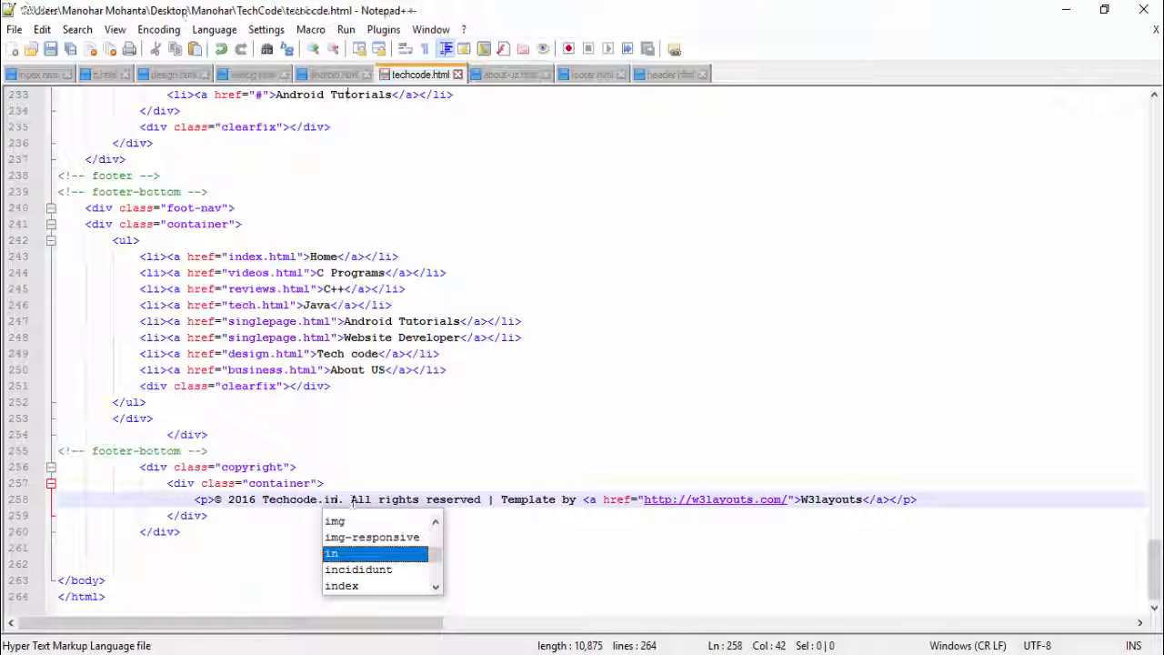
# - Set the copyright paragraph to '© 2016 techcode.in.' in design.html and c.html, saving each
pyautogui.click(334, 73)
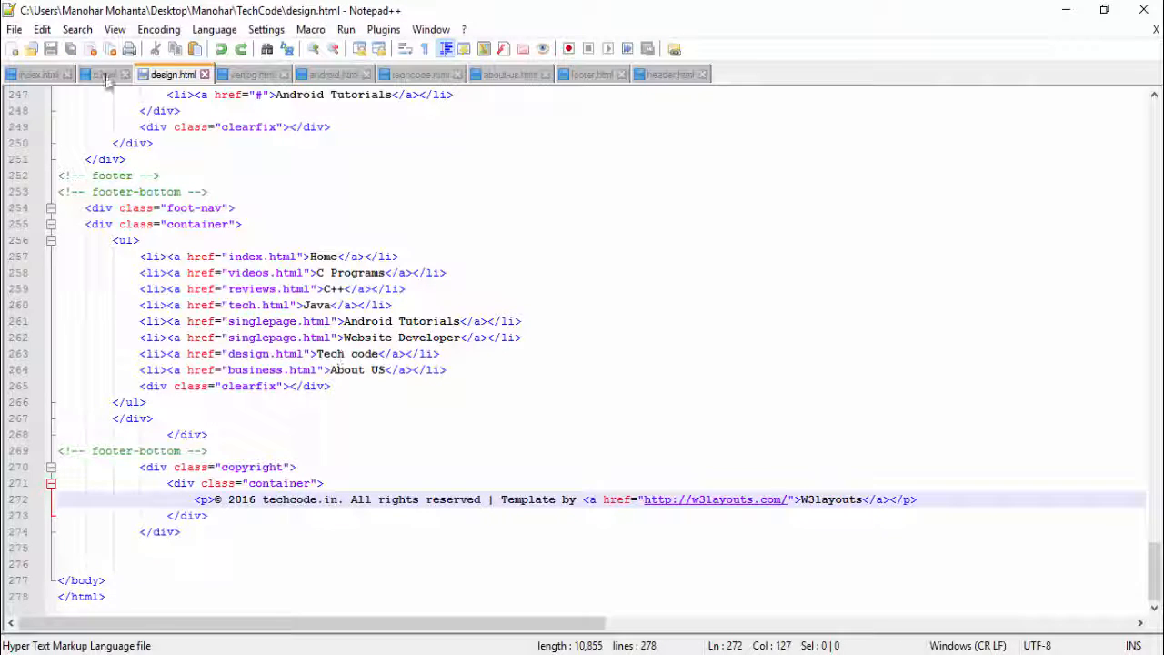
pyautogui.click(103, 74)
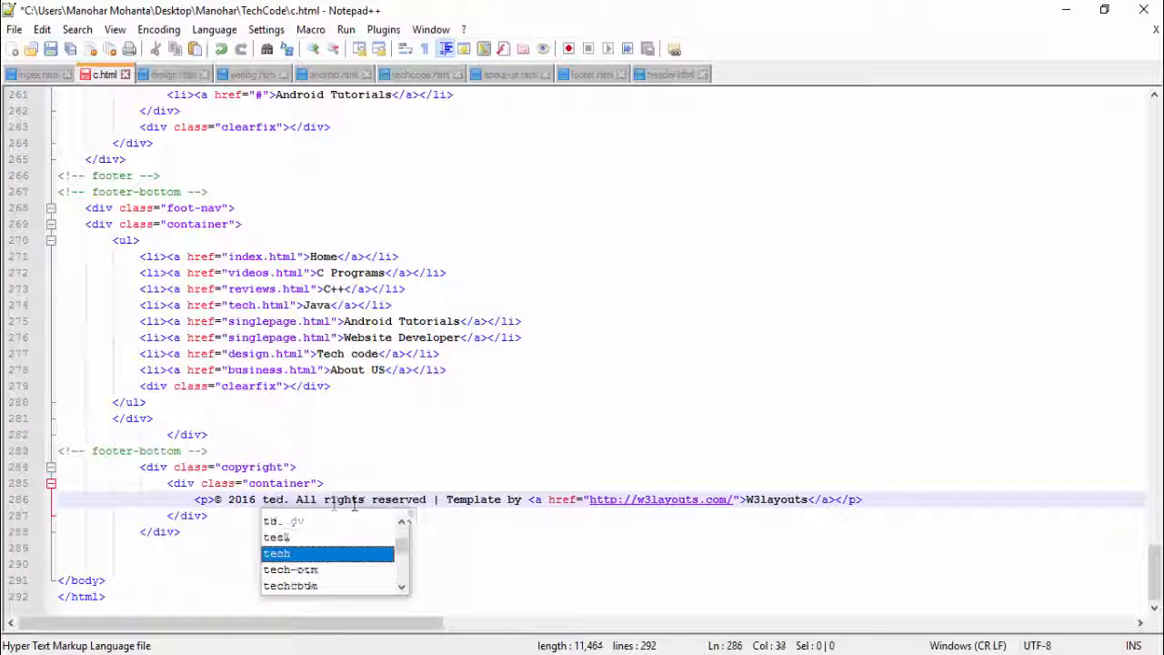
pyautogui.click(39, 74)
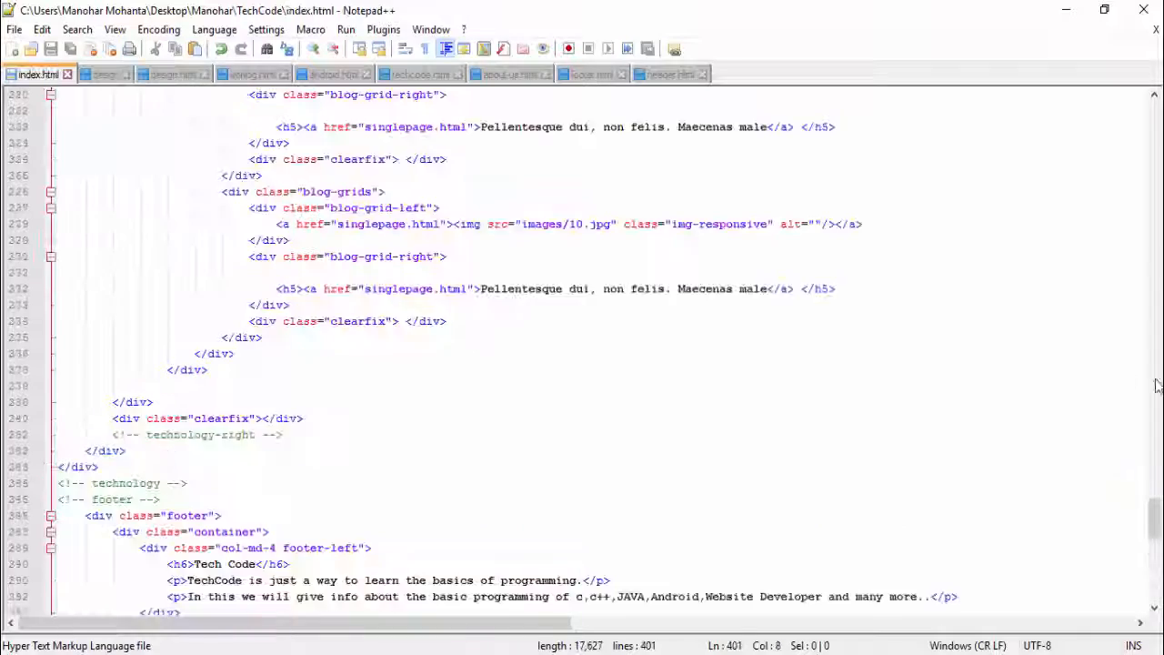
pyautogui.scroll(-3)
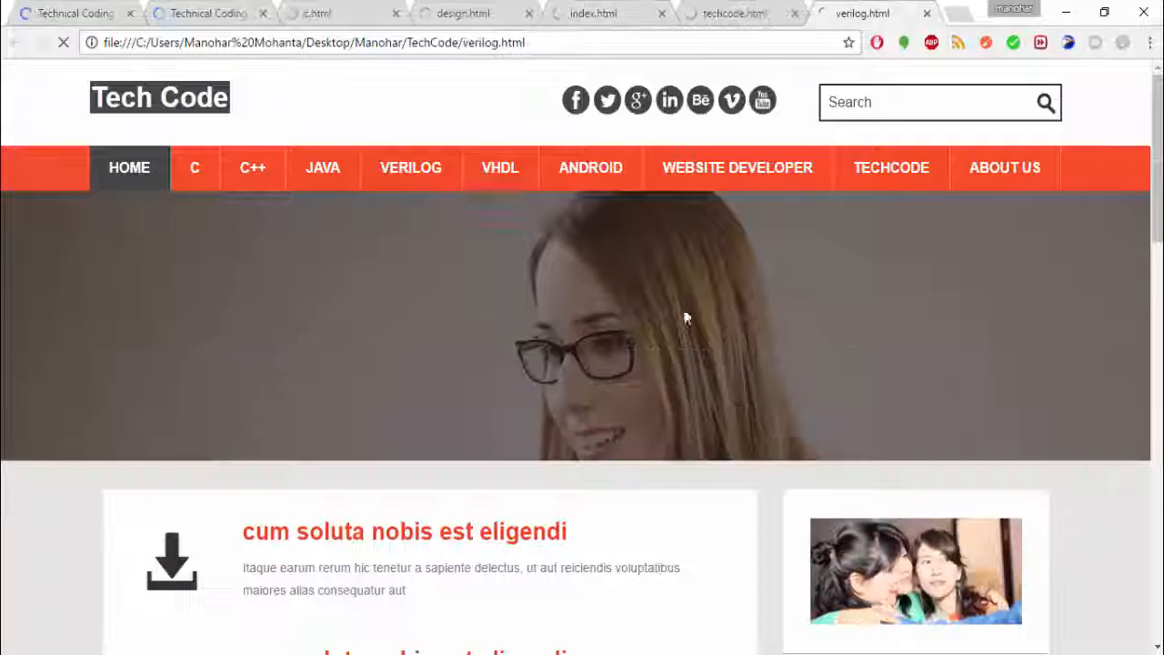
# - Check the dark Tech Code footer with techcode.in copyright on about-us, android and c pages
pyautogui.click(1004, 168)
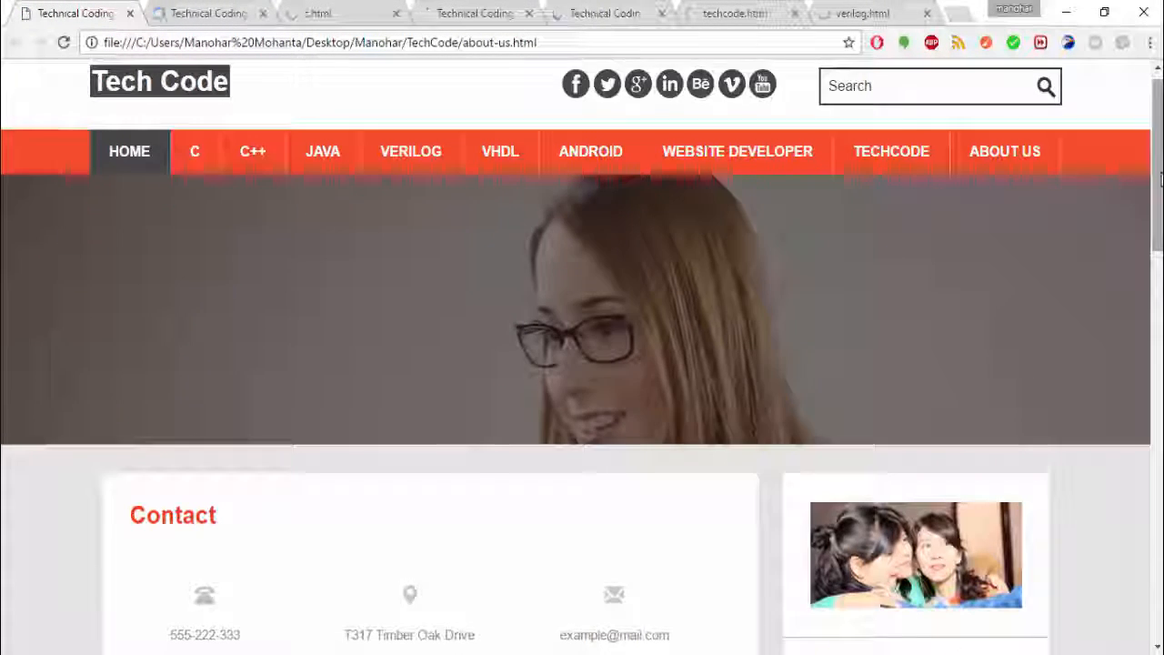
pyautogui.scroll(-3)
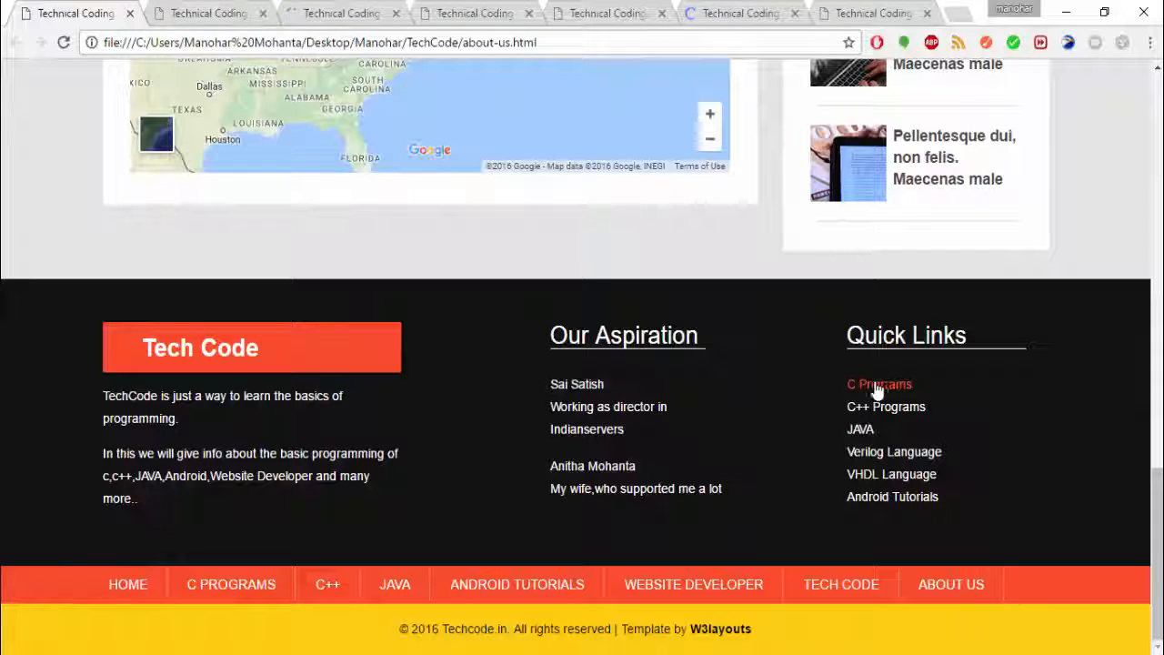
pyautogui.doubleClick(624, 334)
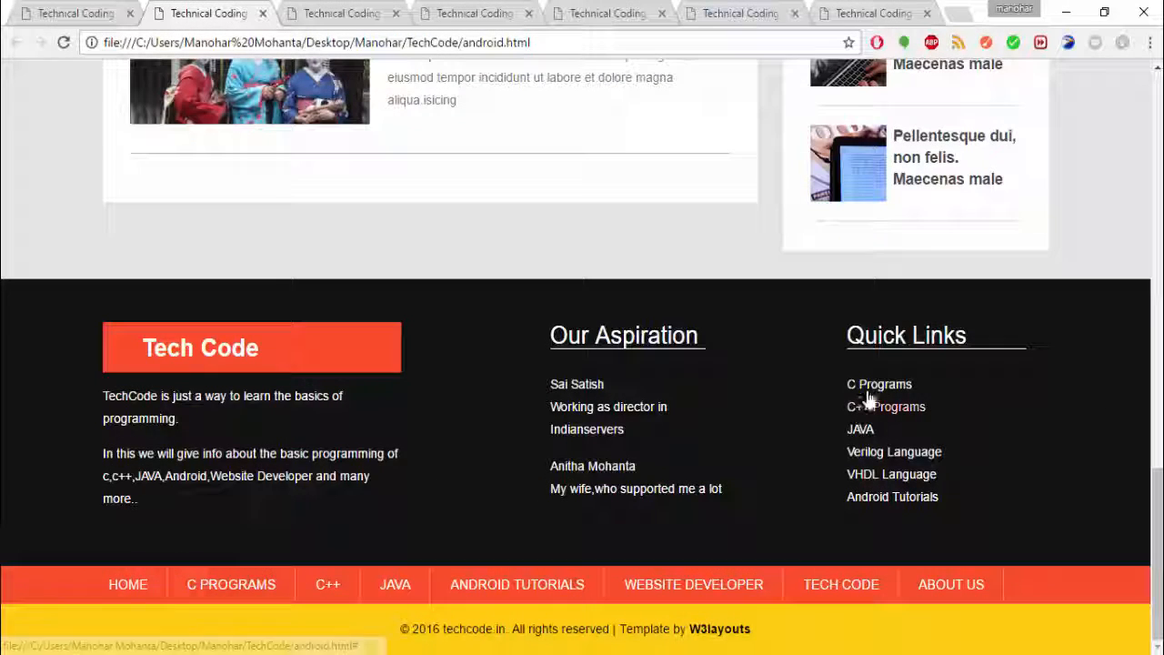
pyautogui.click(879, 383)
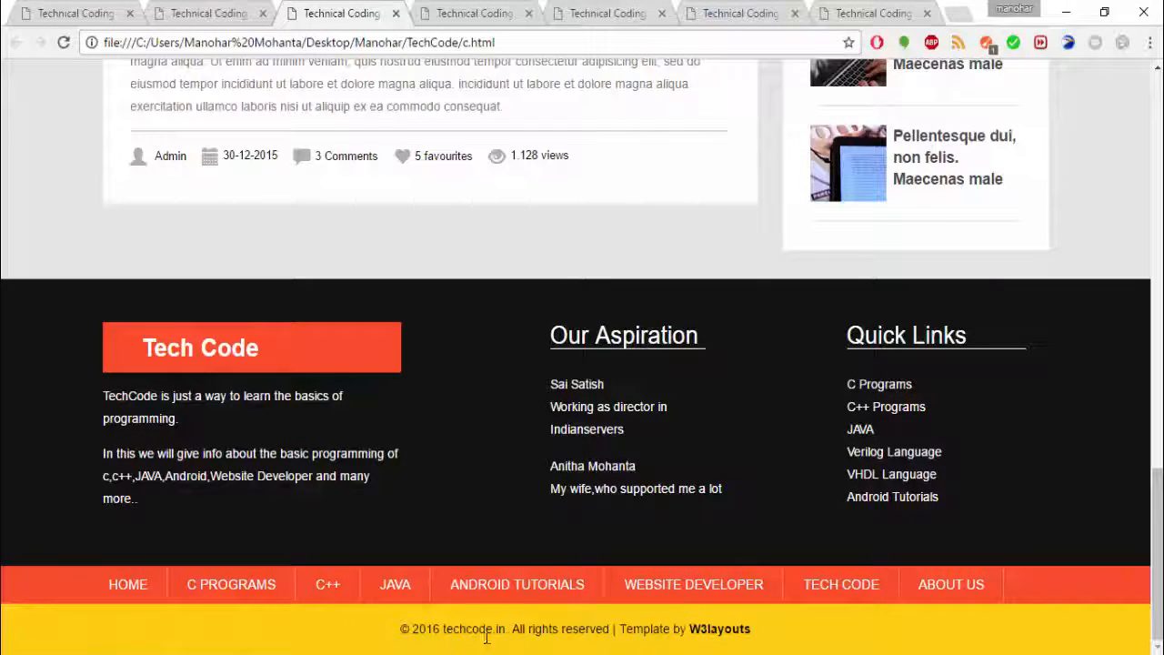